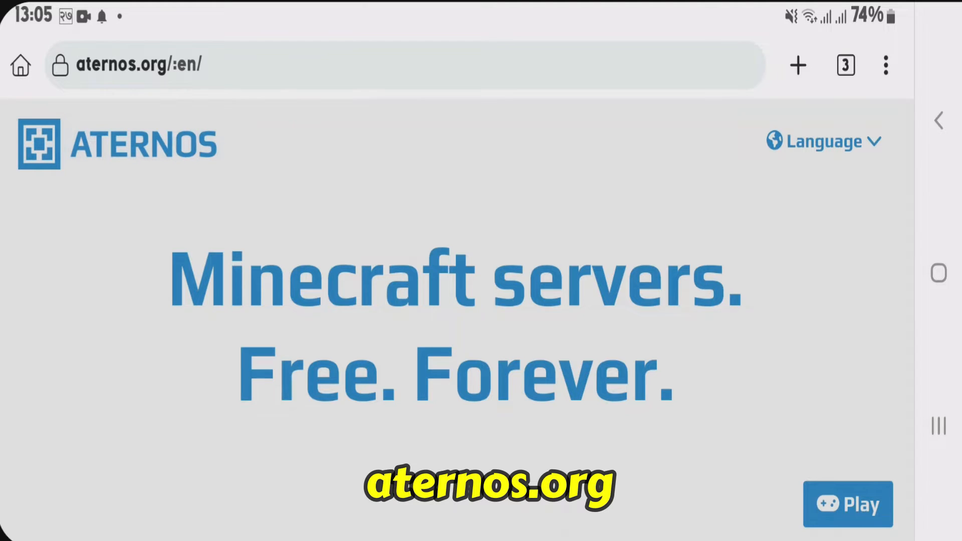
Sign up for a new Aternos account with the username 'xclickyz'
scroll(down, 3)
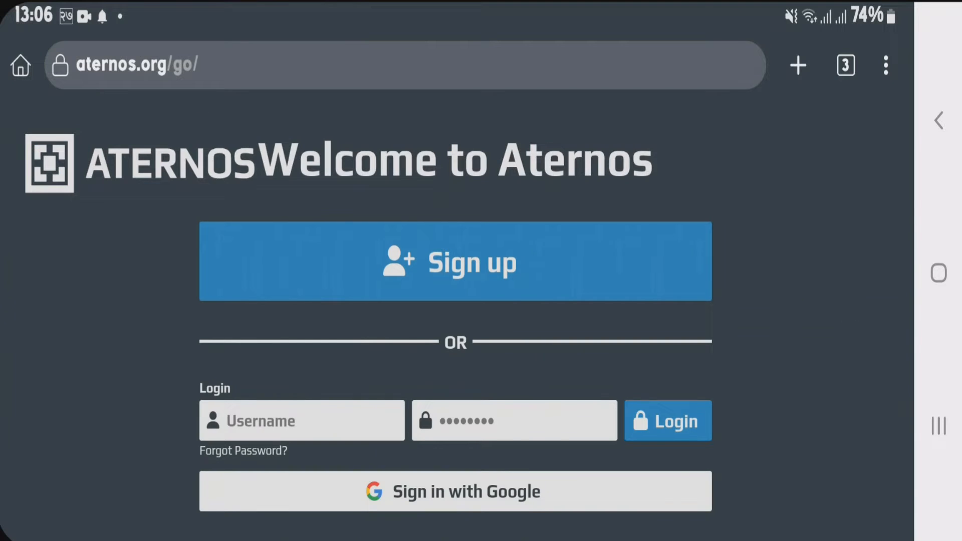
click(455, 491)
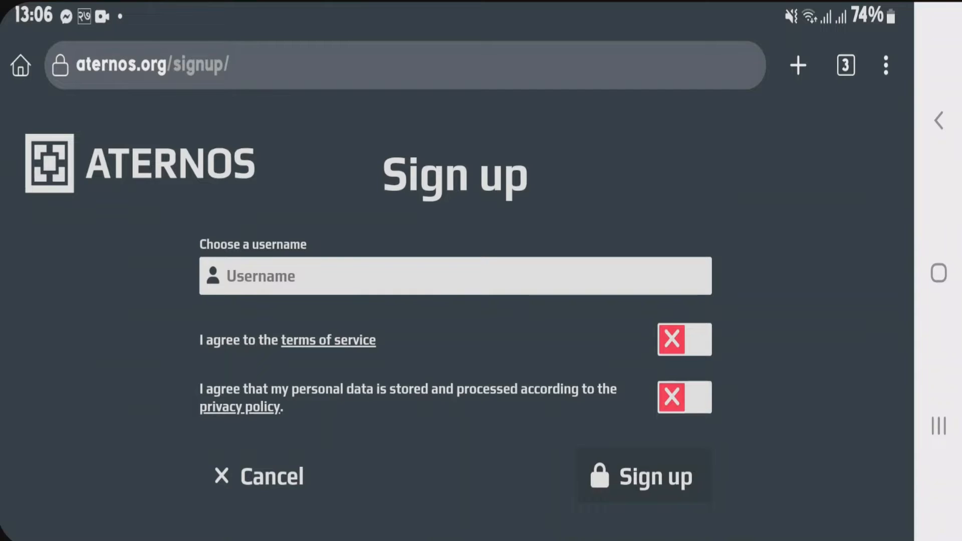
text(xclickyz)
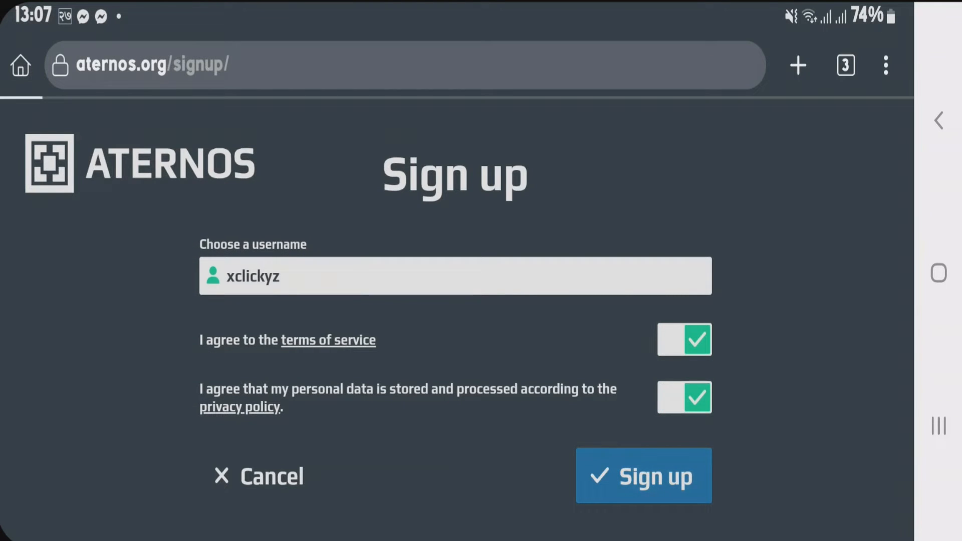
click(644, 475)
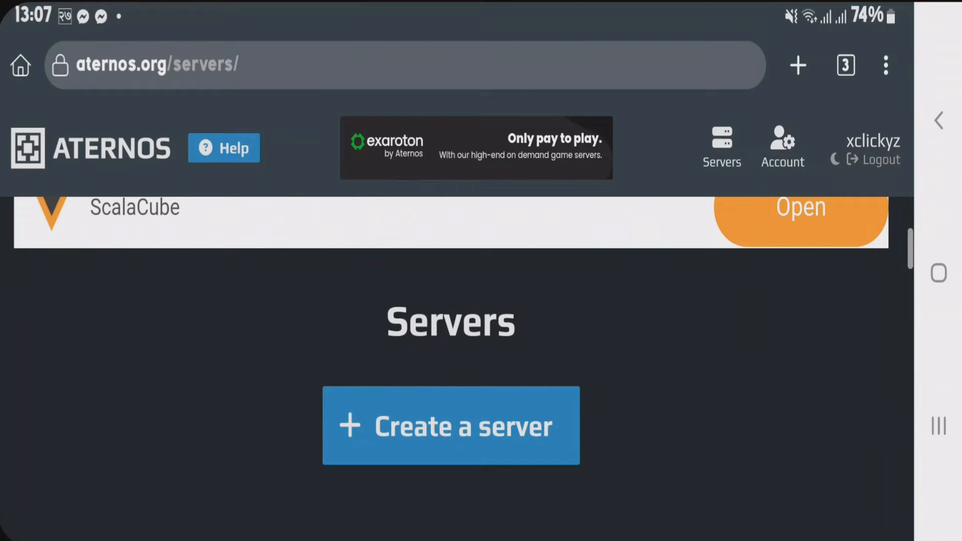
Create a new server with its default settings
click(449, 425)
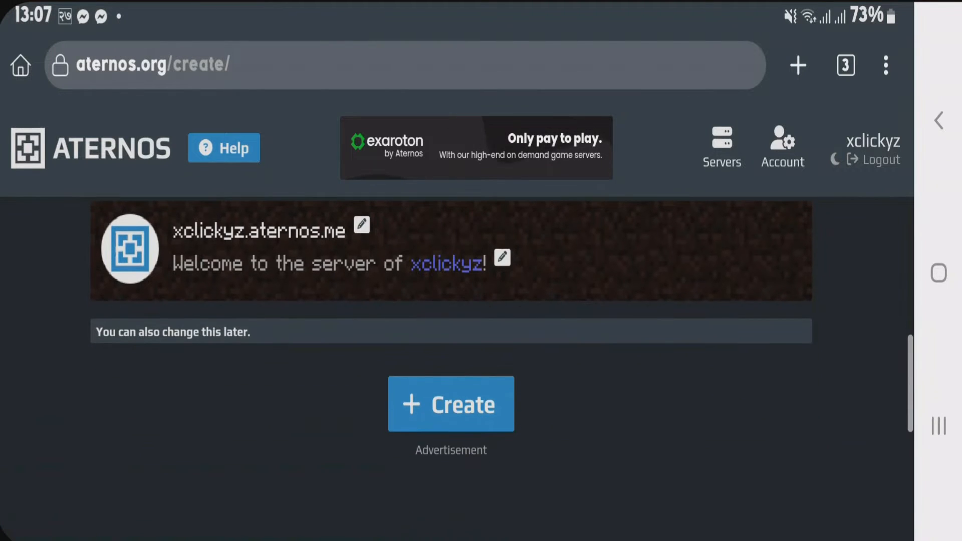
click(450, 403)
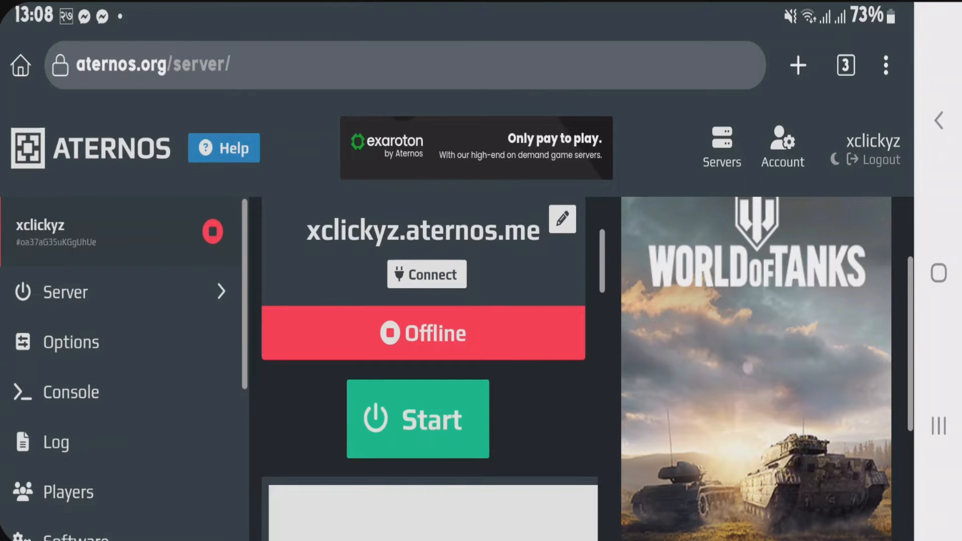
Change the server software to Forge version 1.20.1 and install it
scroll(down, 3)
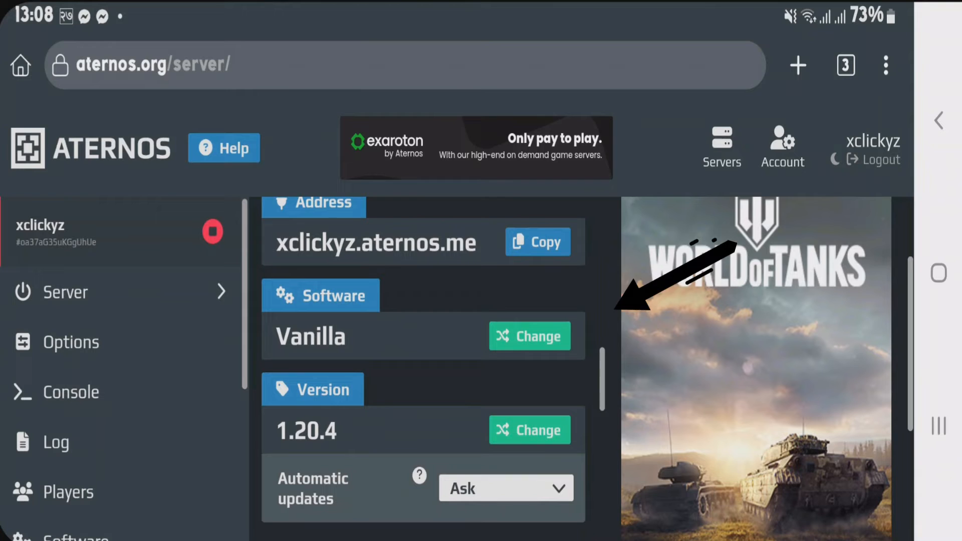
click(529, 337)
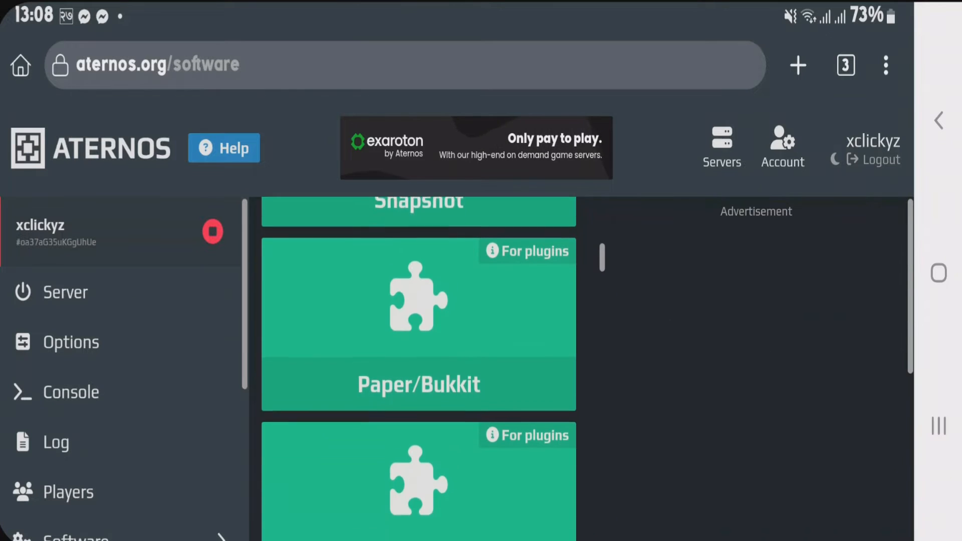
scroll(down, 3)
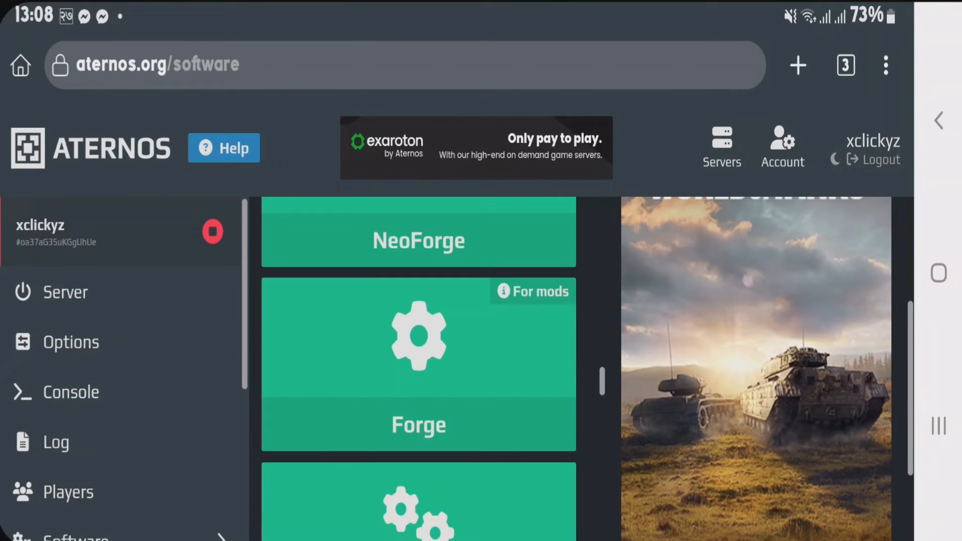
click(419, 364)
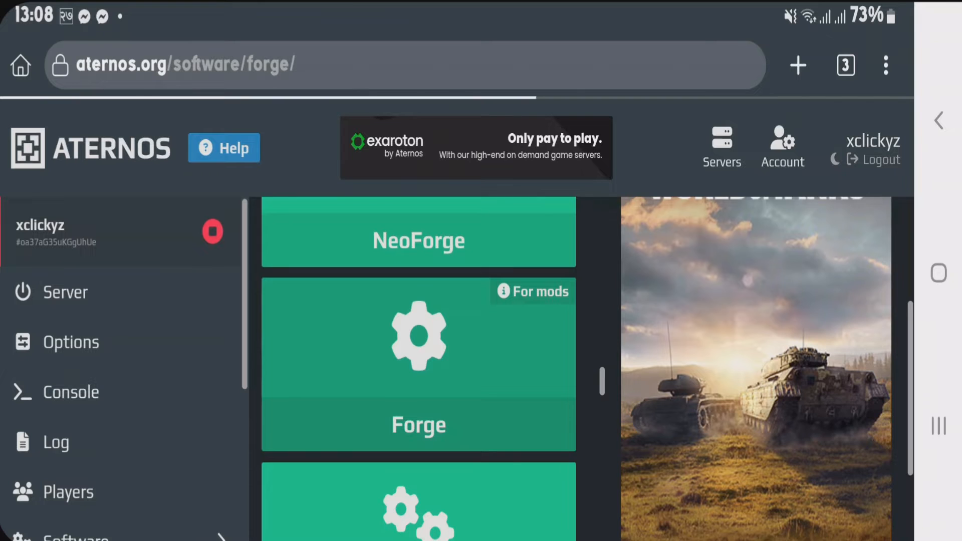
click(418, 424)
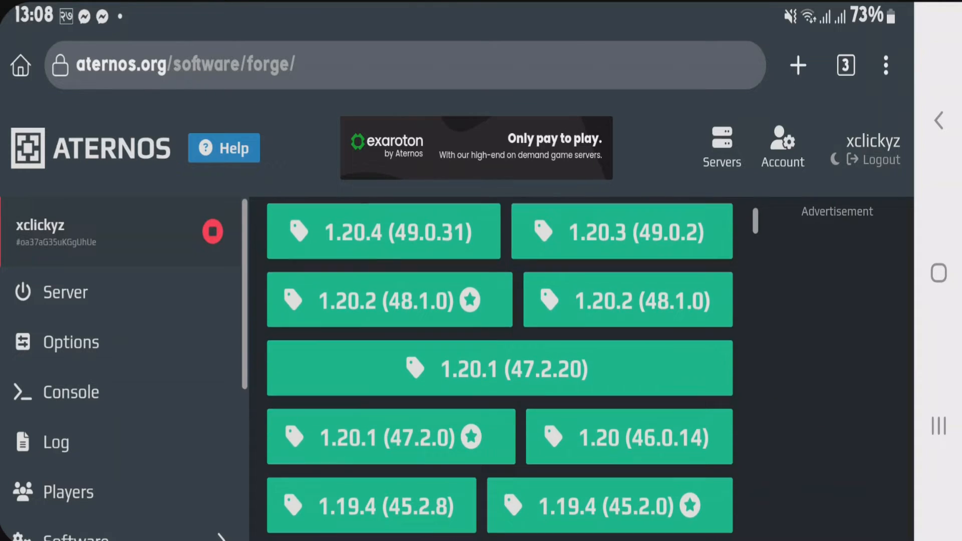
scroll(down, 3)
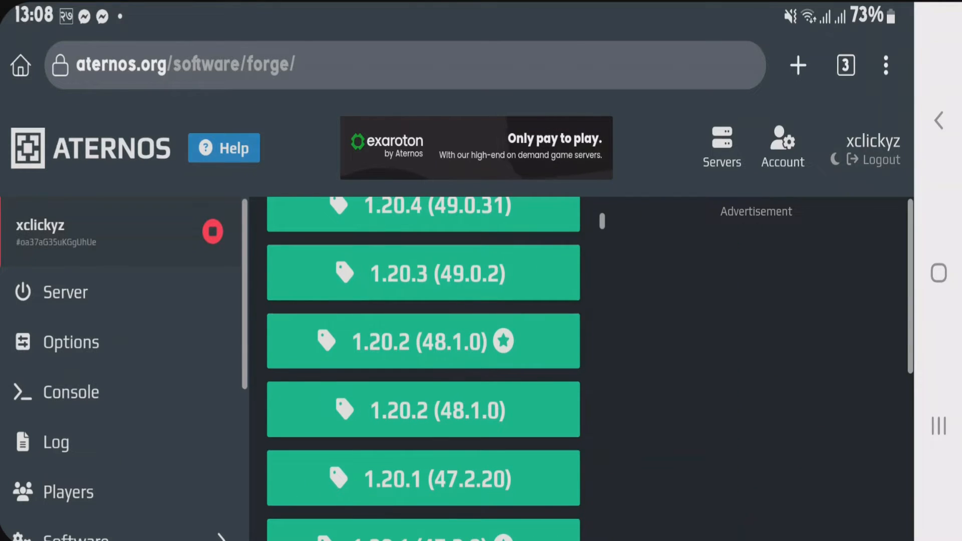
click(435, 479)
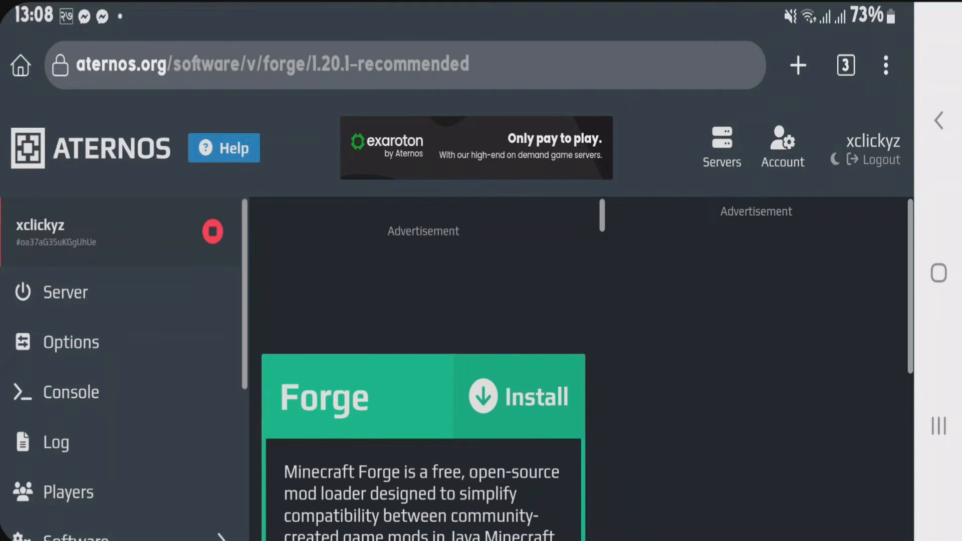
click(516, 396)
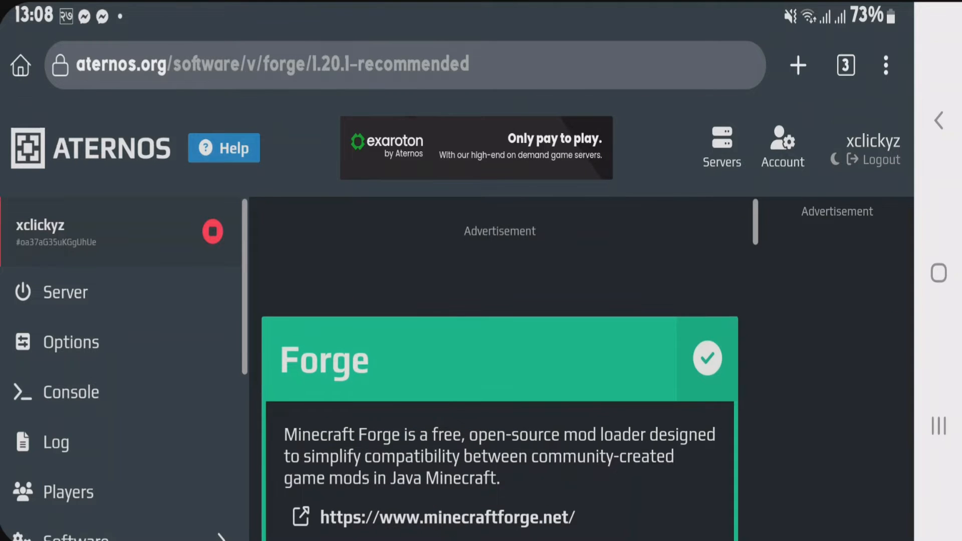
Go to the server's Options page
click(72, 342)
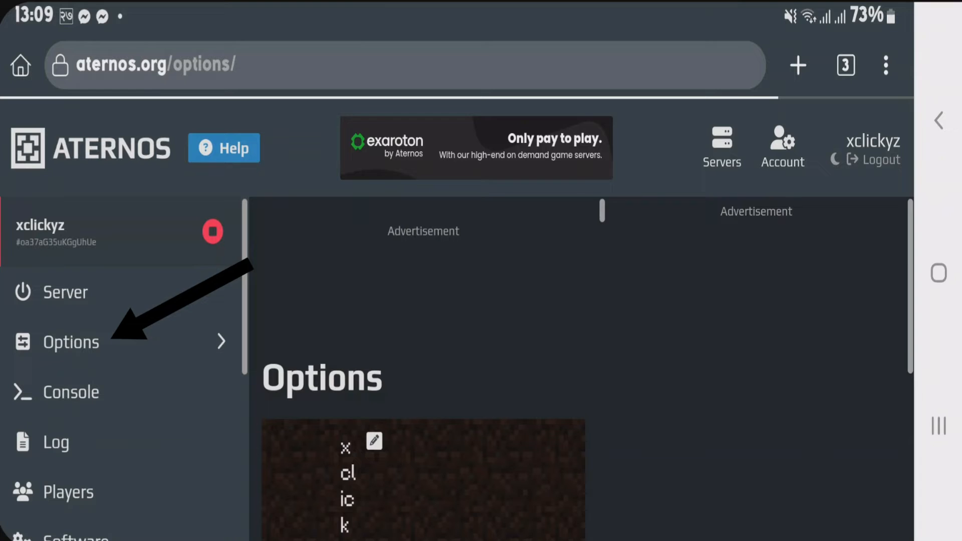
Enable the Cracked option, then return to the server overview
scroll(down, 3)
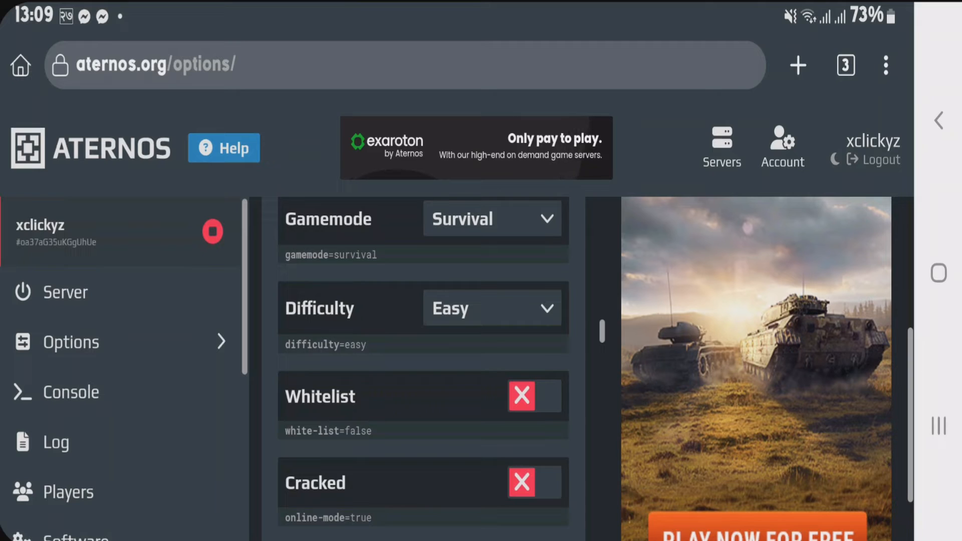
click(522, 482)
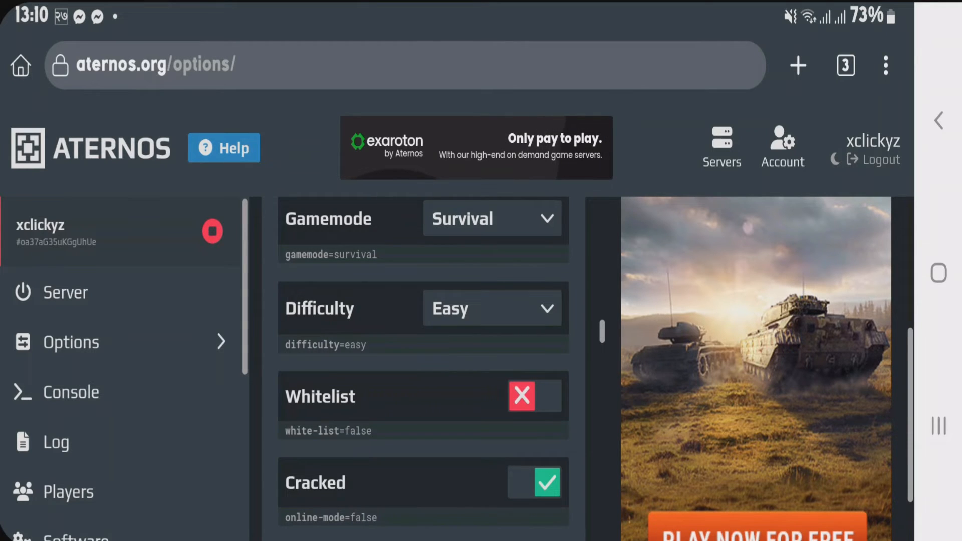
click(66, 291)
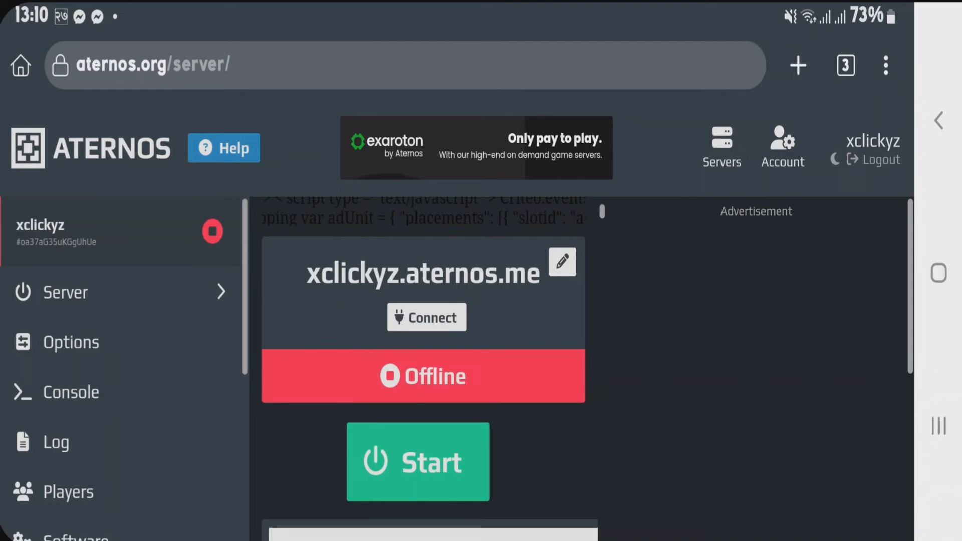
Start the server, accept the Minecraft EULA and wait for it to come Online
click(417, 460)
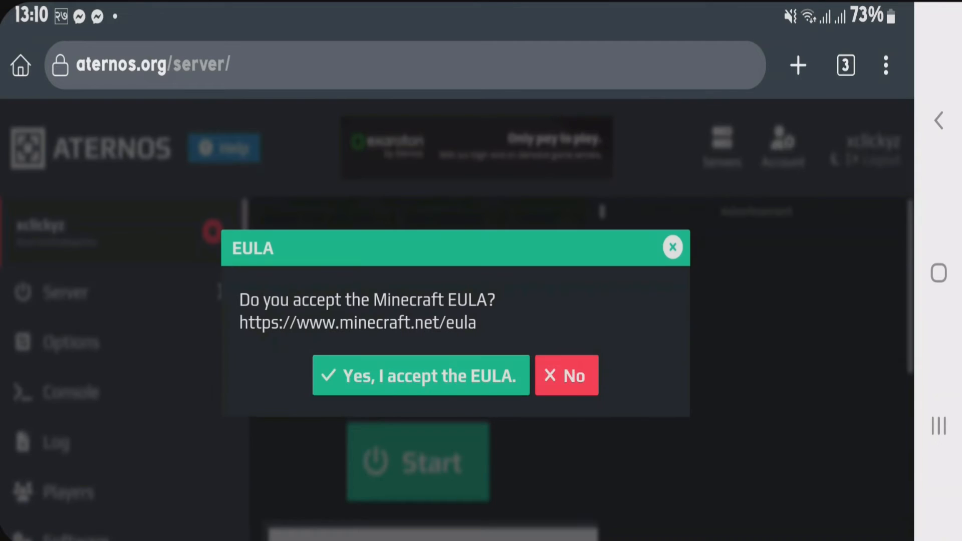
click(420, 375)
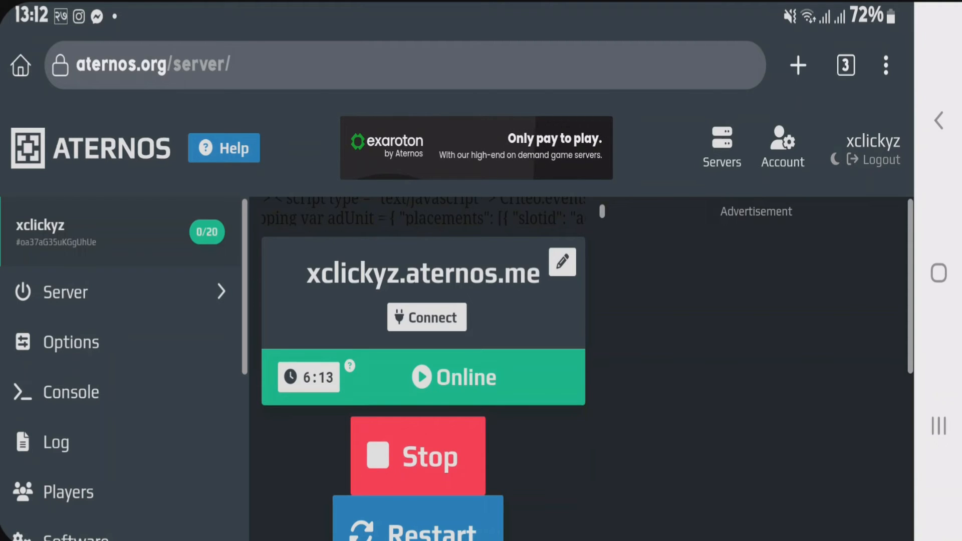
click(426, 317)
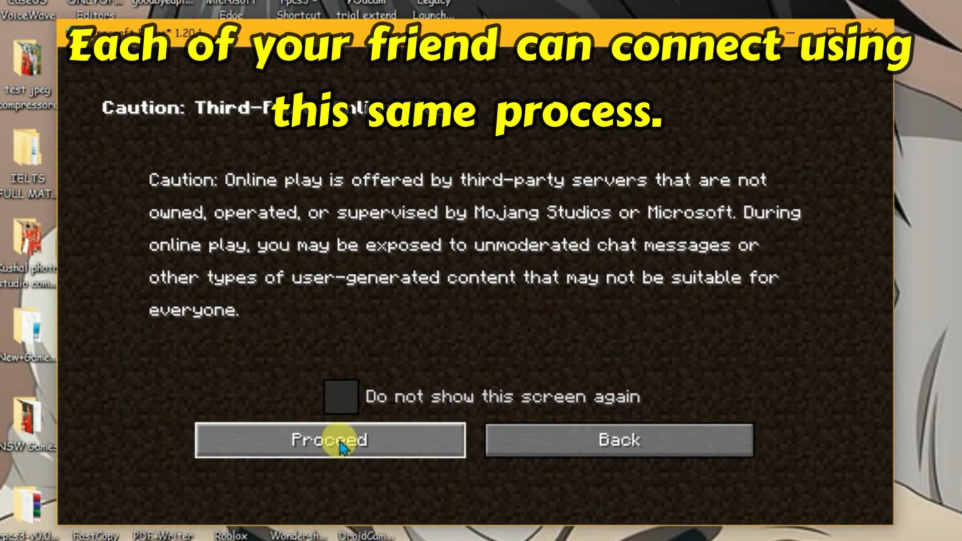
Add the server 'xclickxyz.aternos.me:32922' in Multiplayer and join it
click(330, 440)
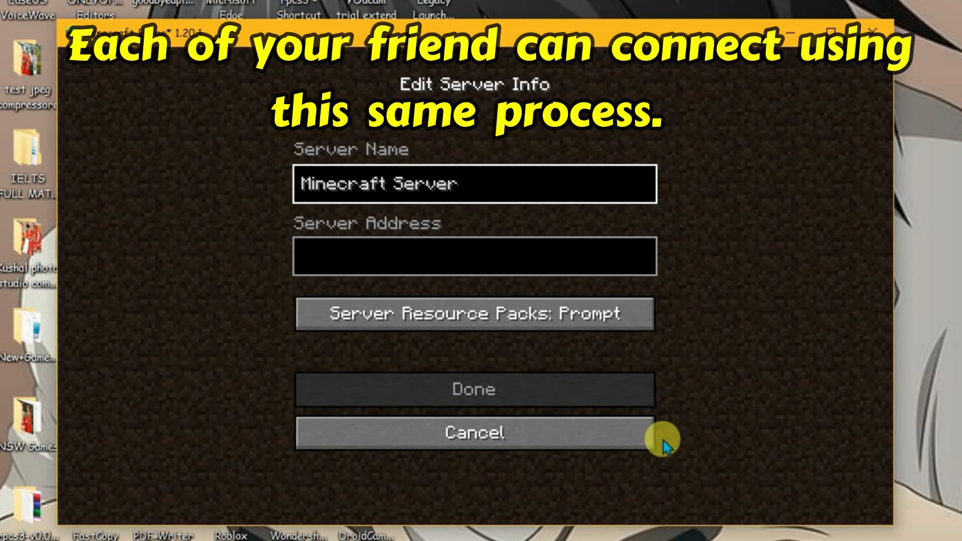
text(xclickxyz.aternos.me:32922)
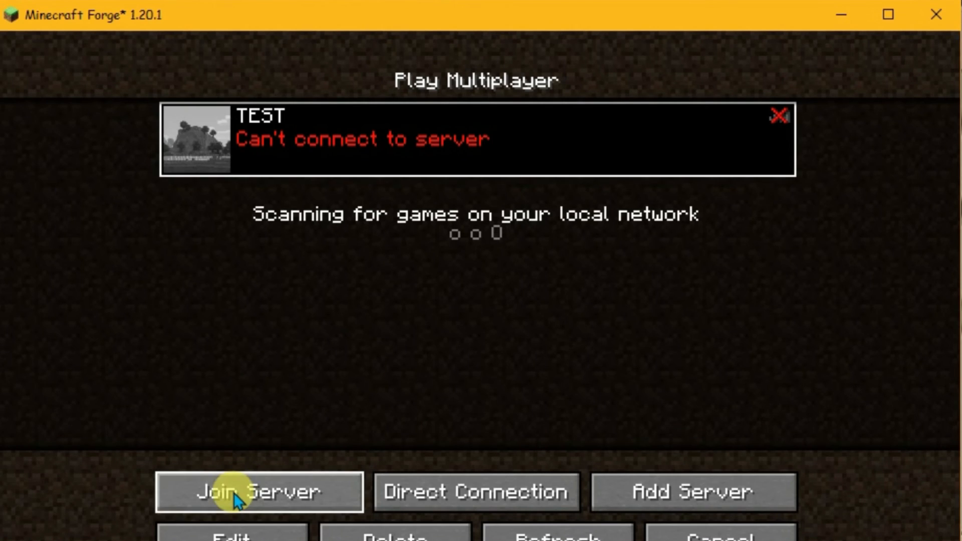
click(258, 491)
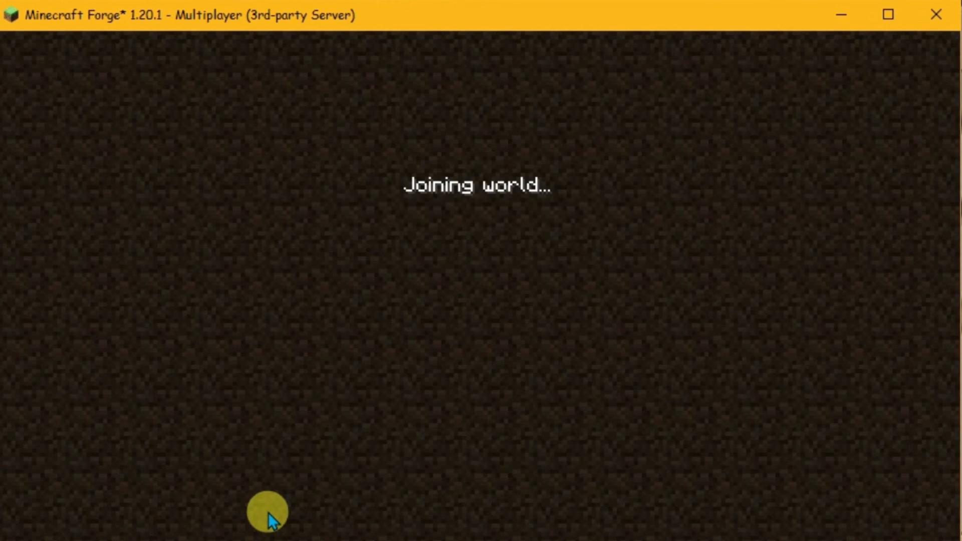